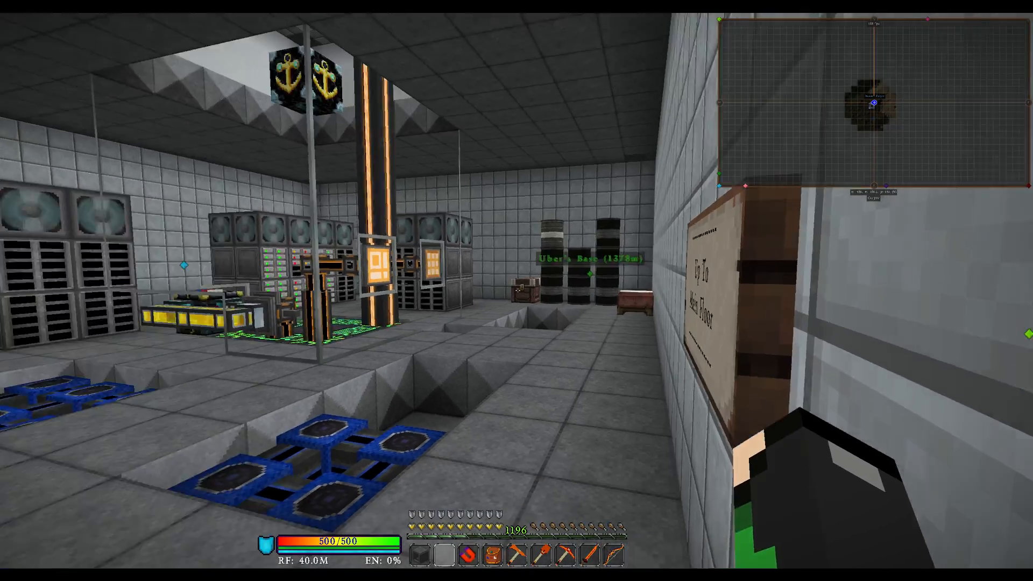
mouse_move(517, 290)
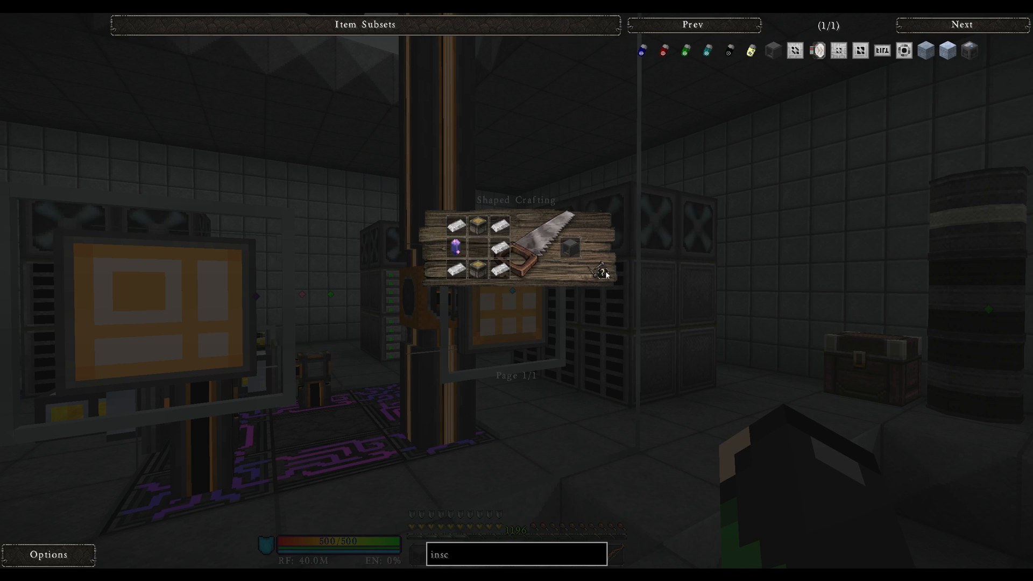
mouse_move(478, 235)
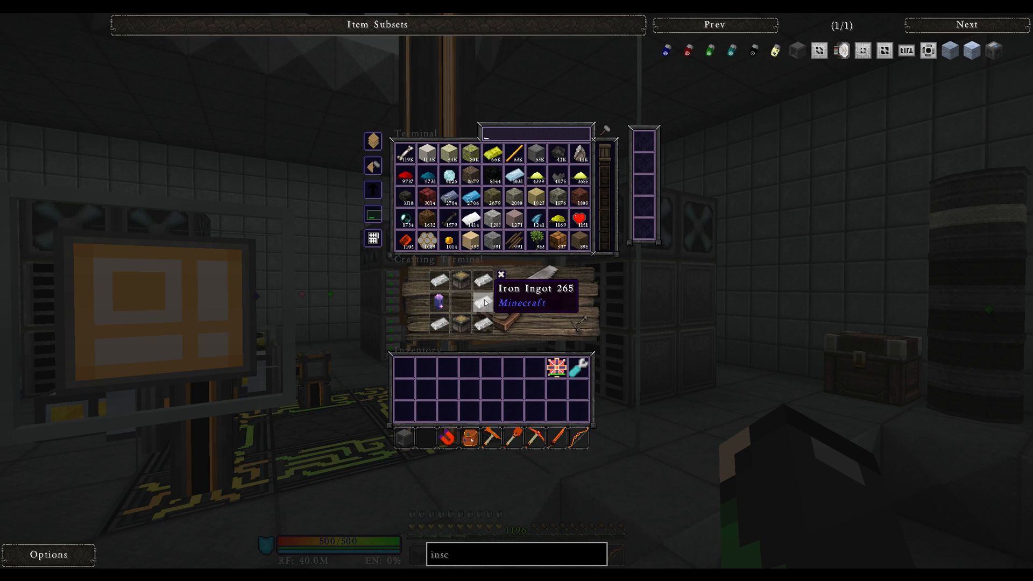
mouse_move(434, 306)
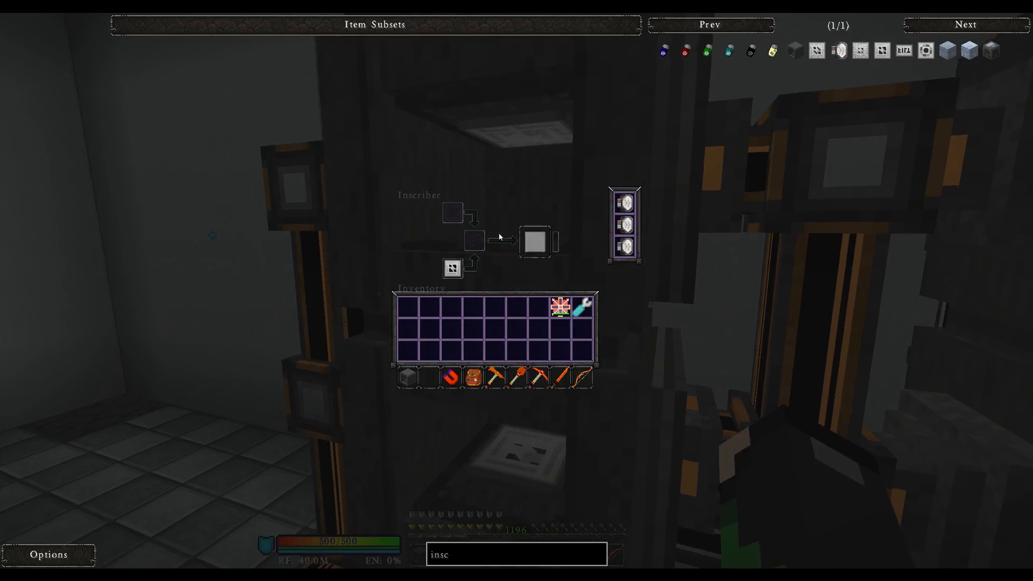
mouse_move(536, 241)
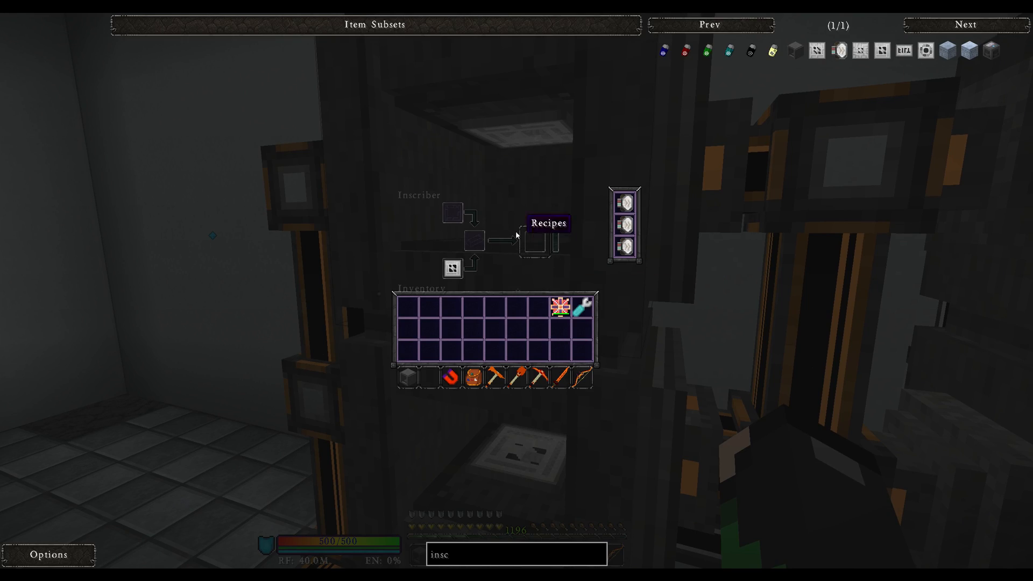
Close the Inscriber GUI to view the Fluix ME Glass Cable beside the inscribers.
key("Escape")
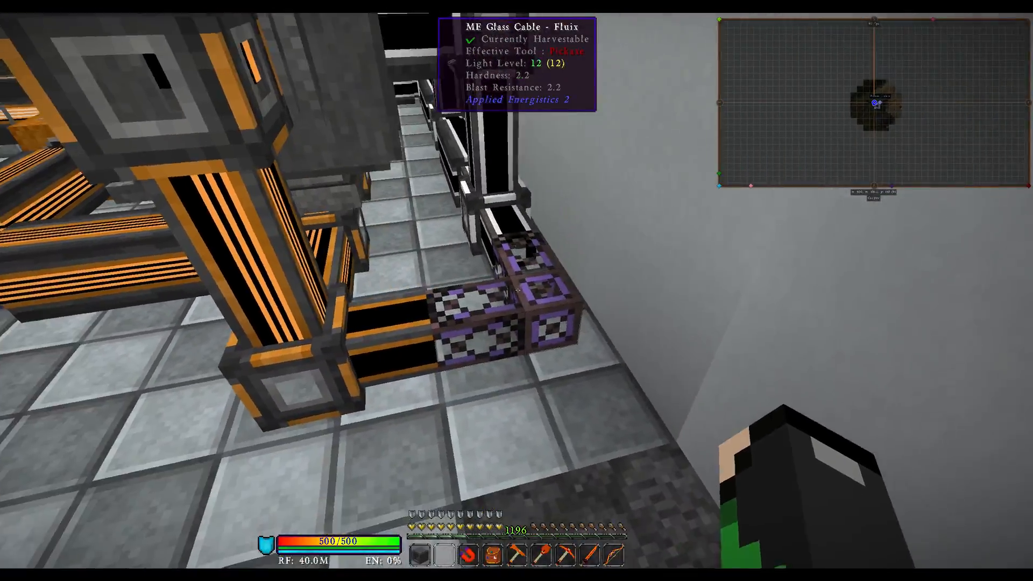
mouse_move(516, 291)
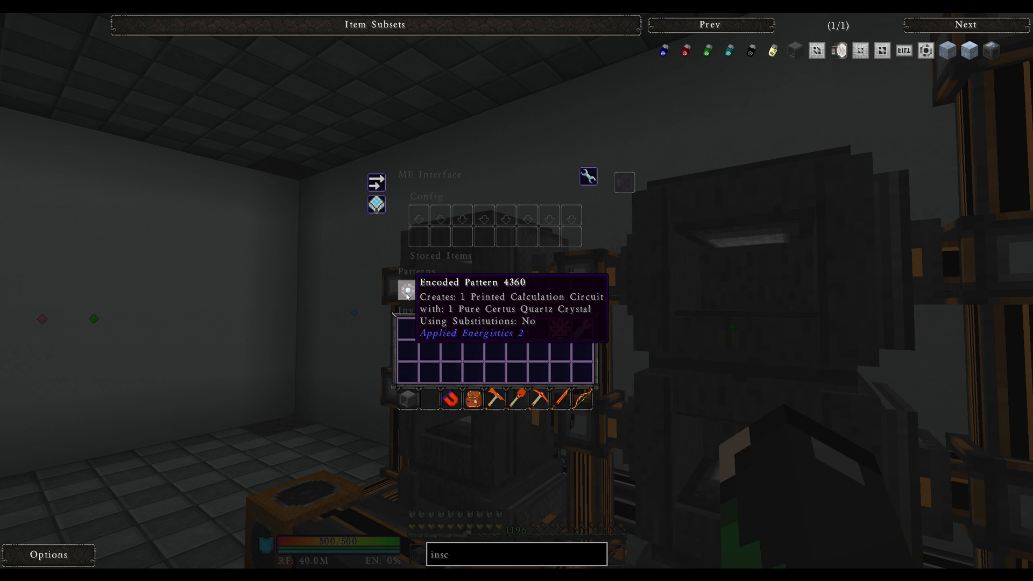
Close the ME Interface holding the printed calculation circuit pattern.
key("Escape")
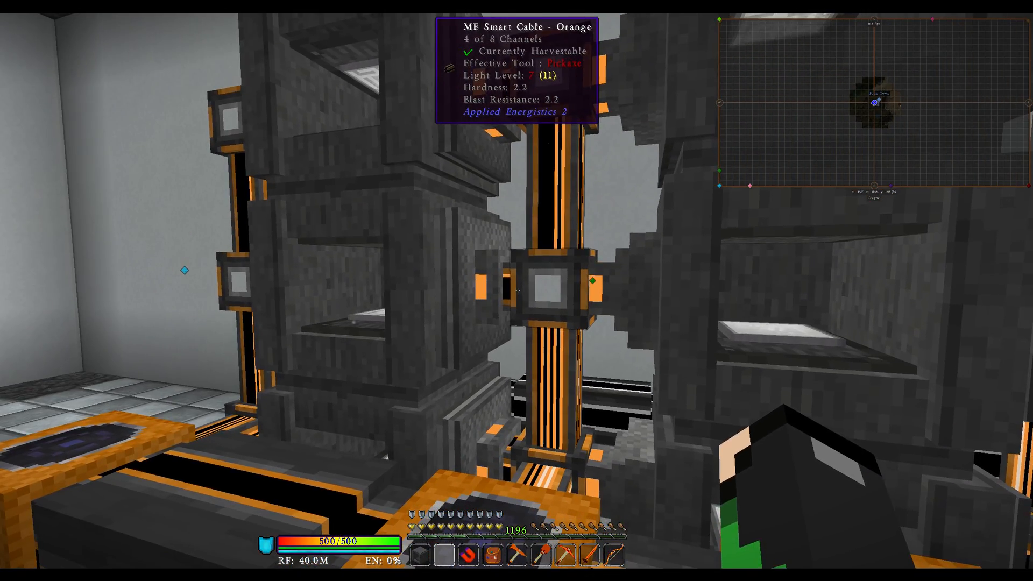
mouse_move(517, 291)
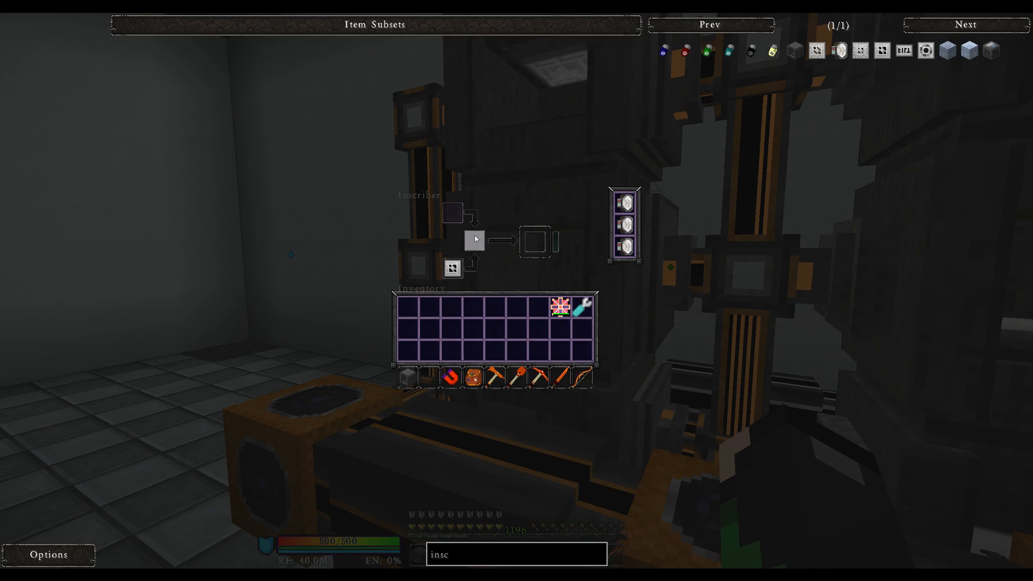
Close the inspected Inscriber's interface.
key("Escape")
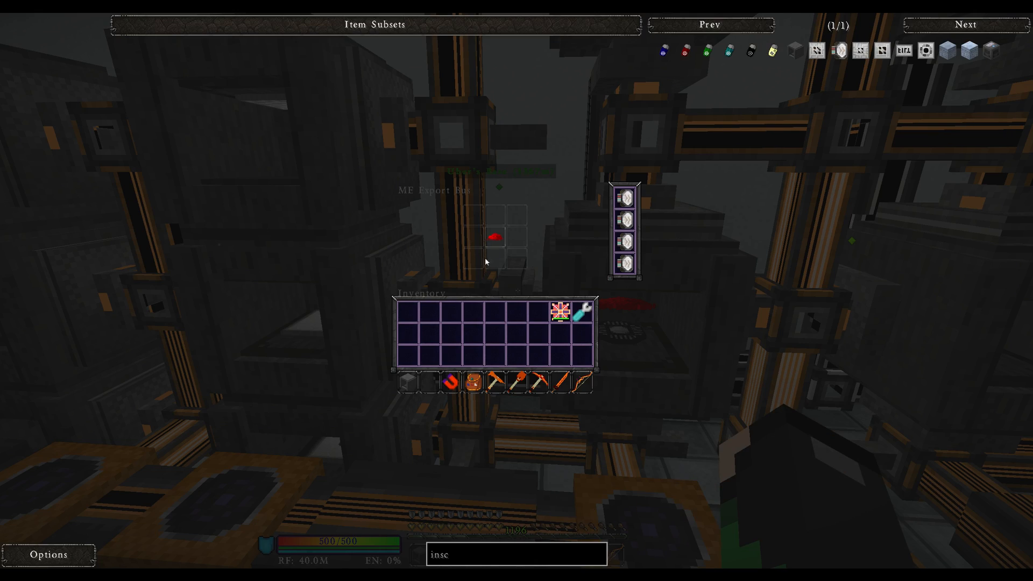
mouse_move(631, 316)
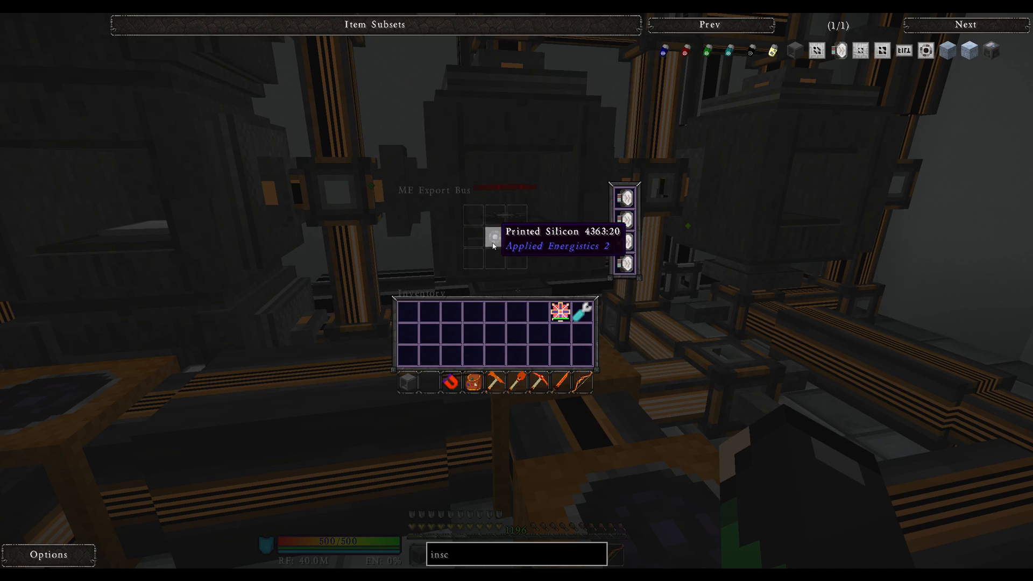
Close the printed silicon export bus, then close the Inscriber it feeds.
key("Escape")
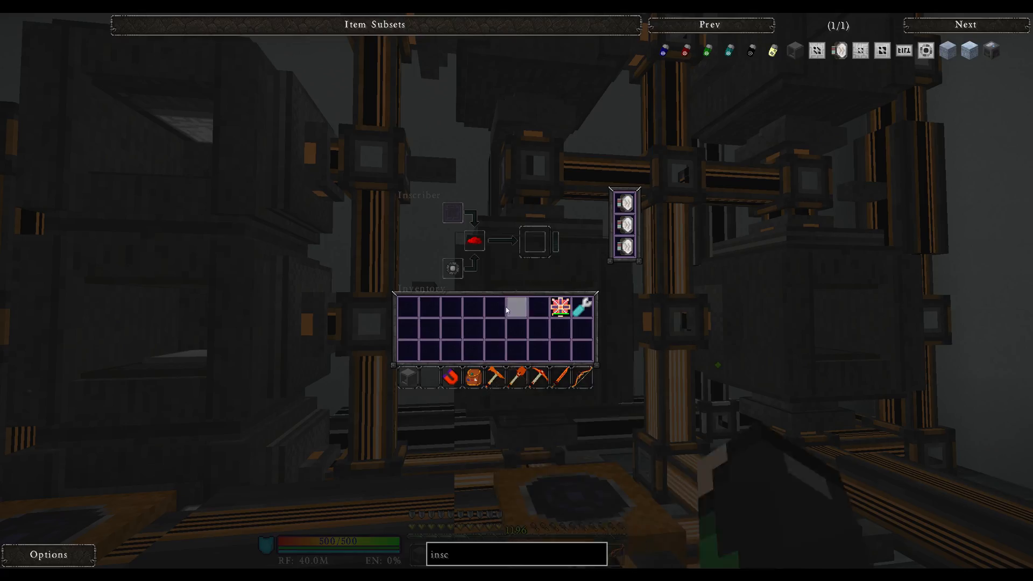
key("Escape")
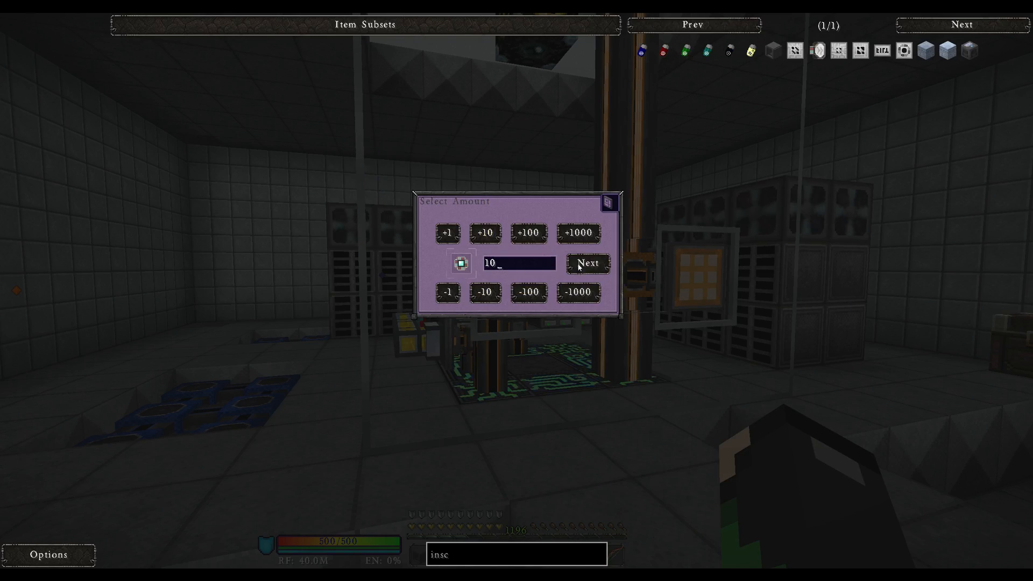
Confirm a crafting request for 10 processors.
left_click(586, 263)
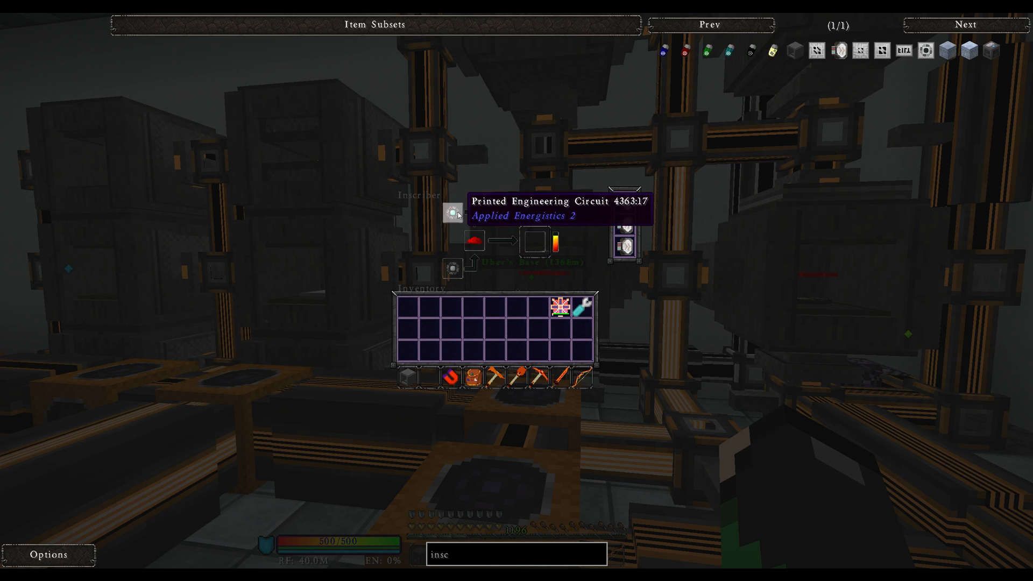
mouse_move(275, 150)
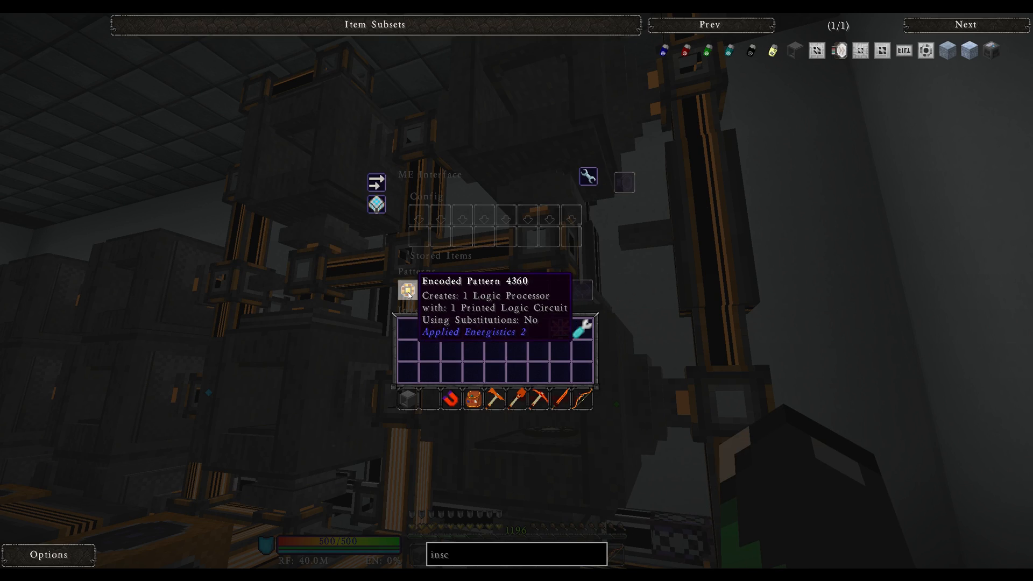
Close the ME Interface holding the Logic Processor pattern.
key("Escape")
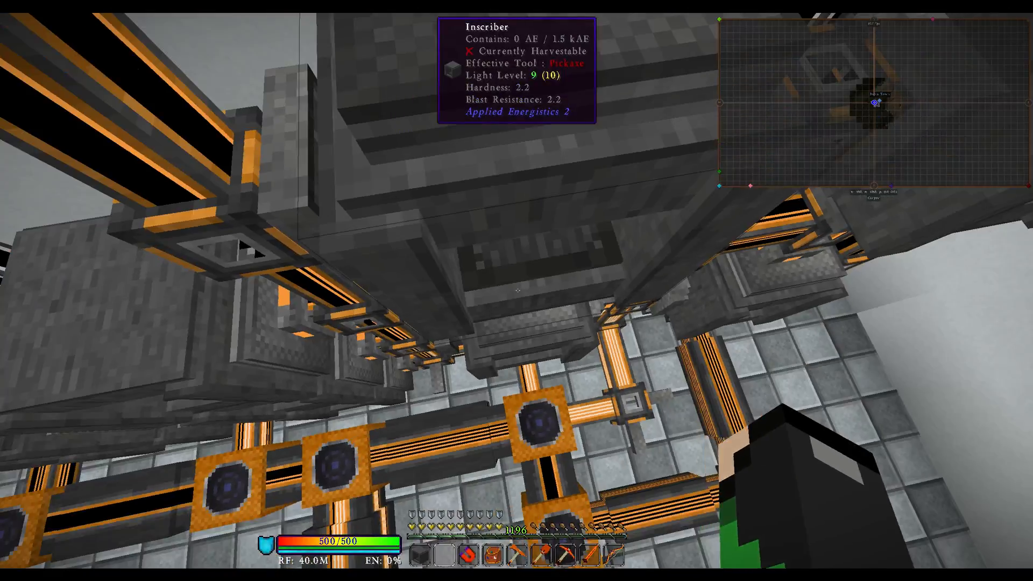
mouse_move(517, 291)
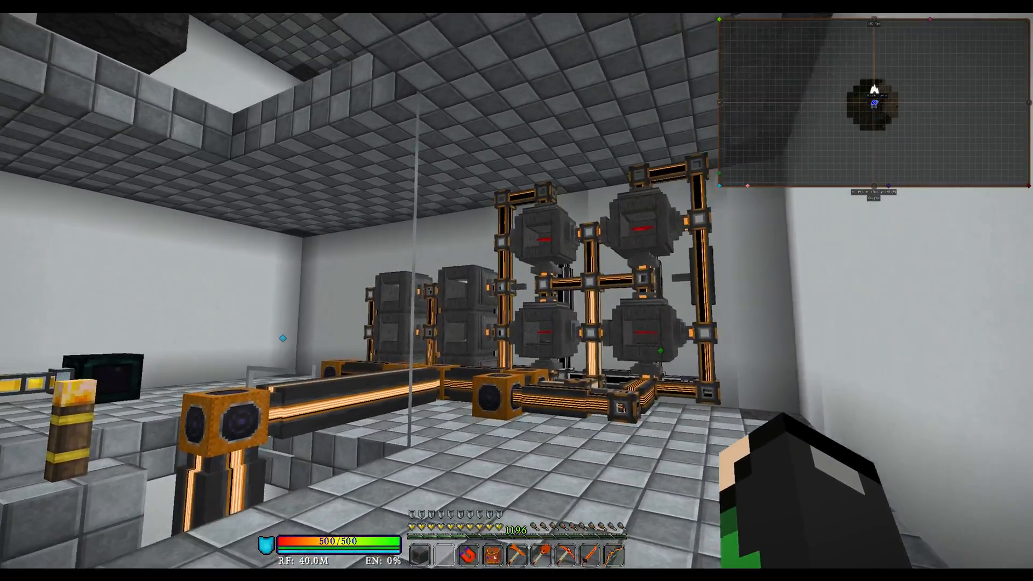